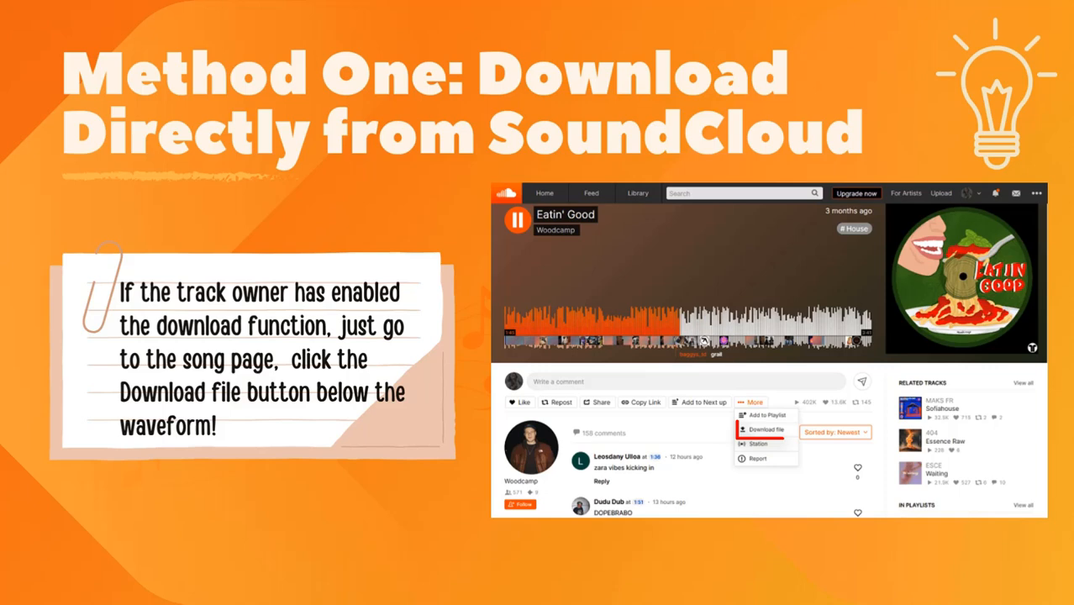
{"action": "mouse_move", "coordinate": [763, 430]}
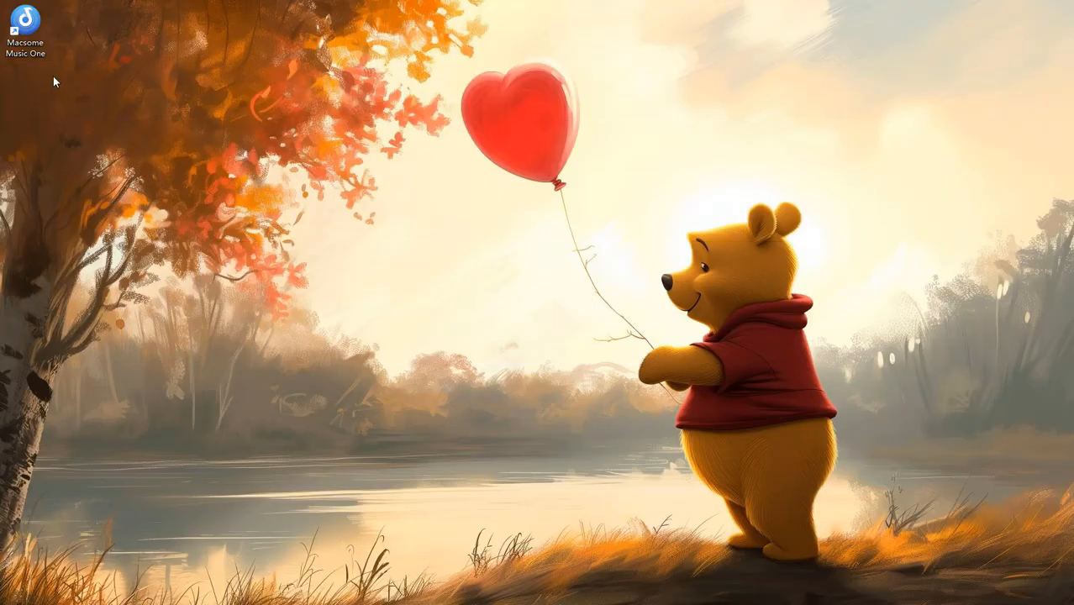
Launch Macsome Music One and choose SoundCloud as the music source
{"action": "double_click", "coordinate": [25, 26]}
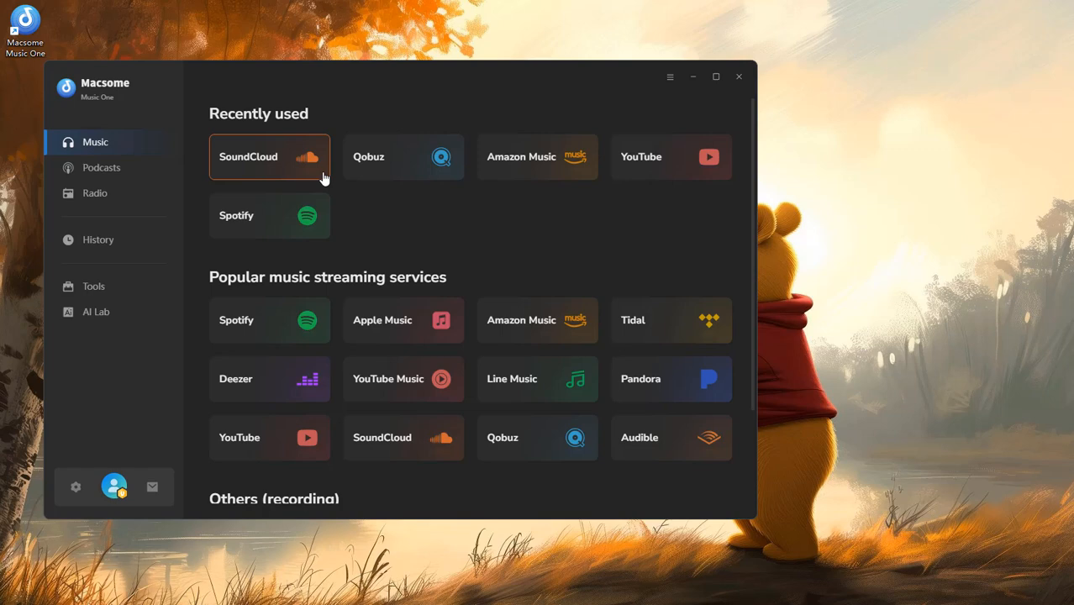
{"action": "left_click", "coordinate": [269, 157]}
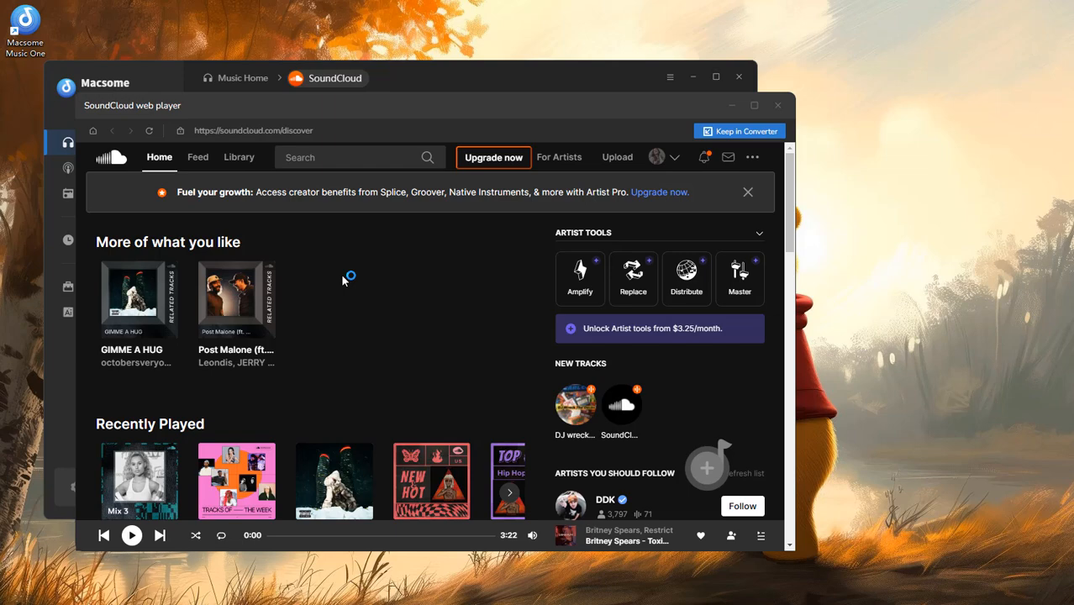
From the Your Mix 3 playlist, select three tracks including the Calvin Harris one for conversion
{"action": "scroll", "scroll_direction": "down", "scroll_amount": 3}
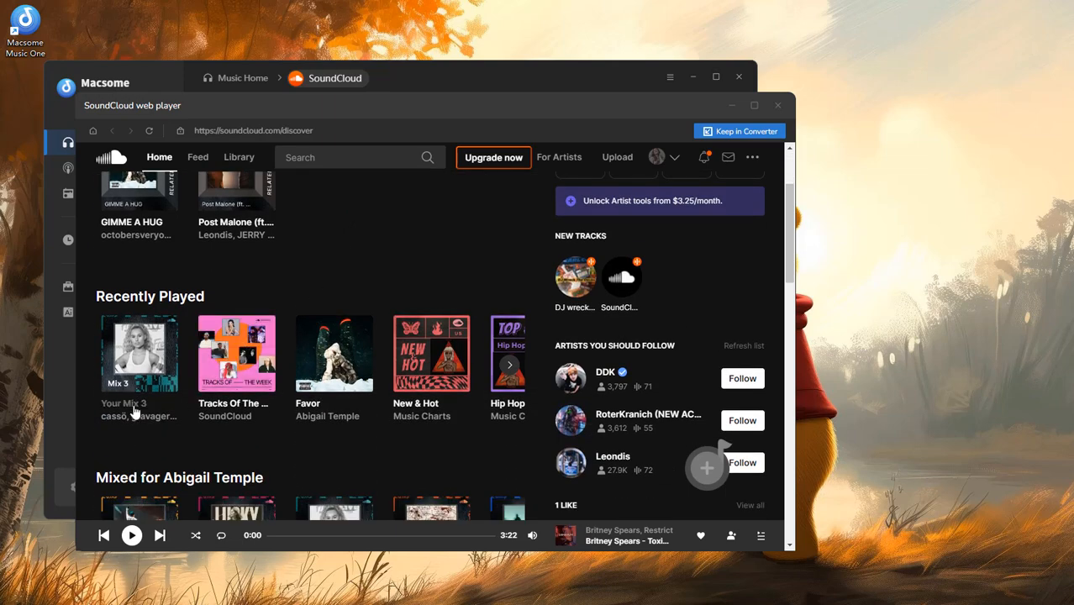
{"action": "left_click", "coordinate": [140, 353]}
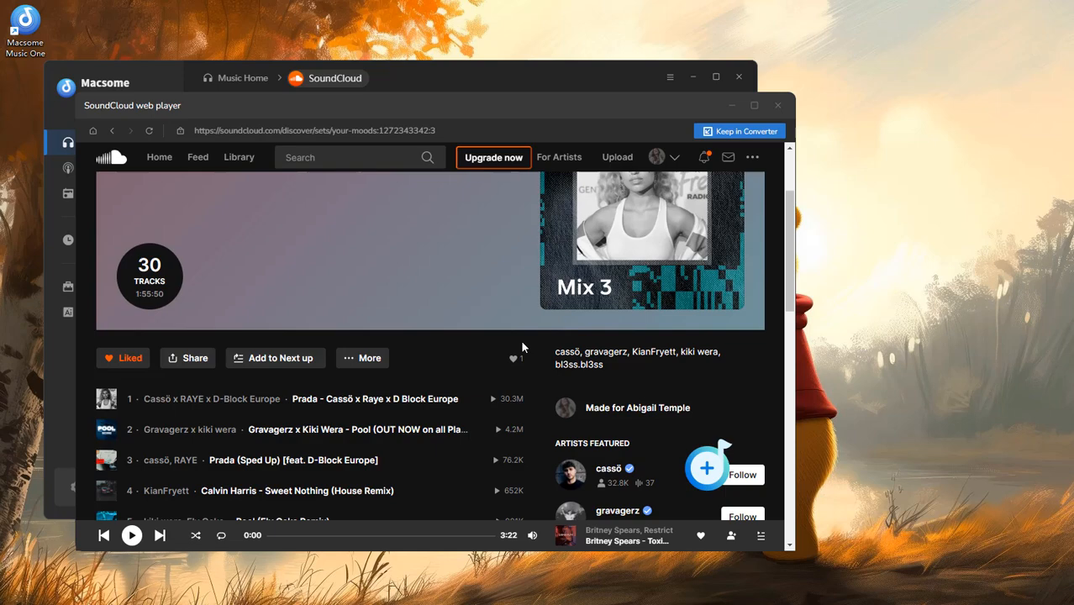
{"action": "mouse_move", "coordinate": [706, 472]}
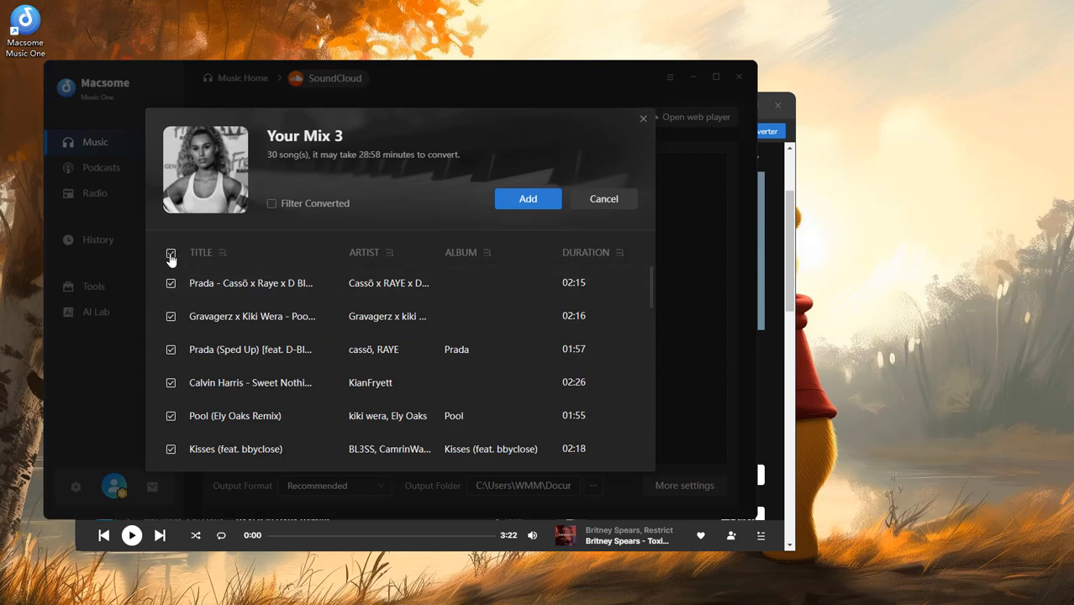
{"action": "left_click", "coordinate": [169, 252]}
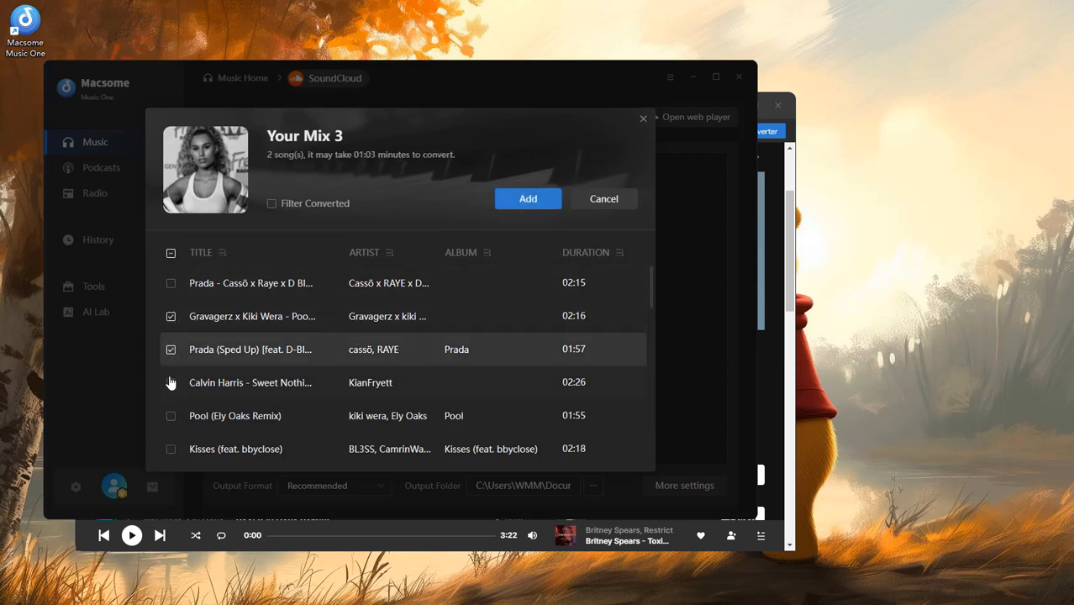
{"action": "left_click", "coordinate": [528, 199]}
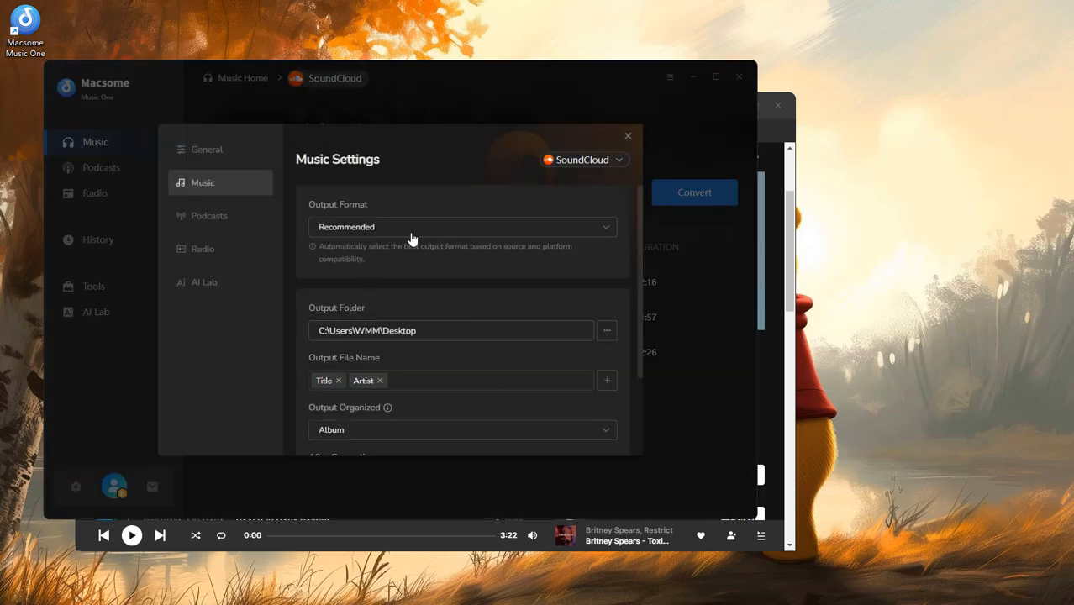
Set the output format to MP3 and organize output files by album
{"action": "left_click", "coordinate": [463, 225]}
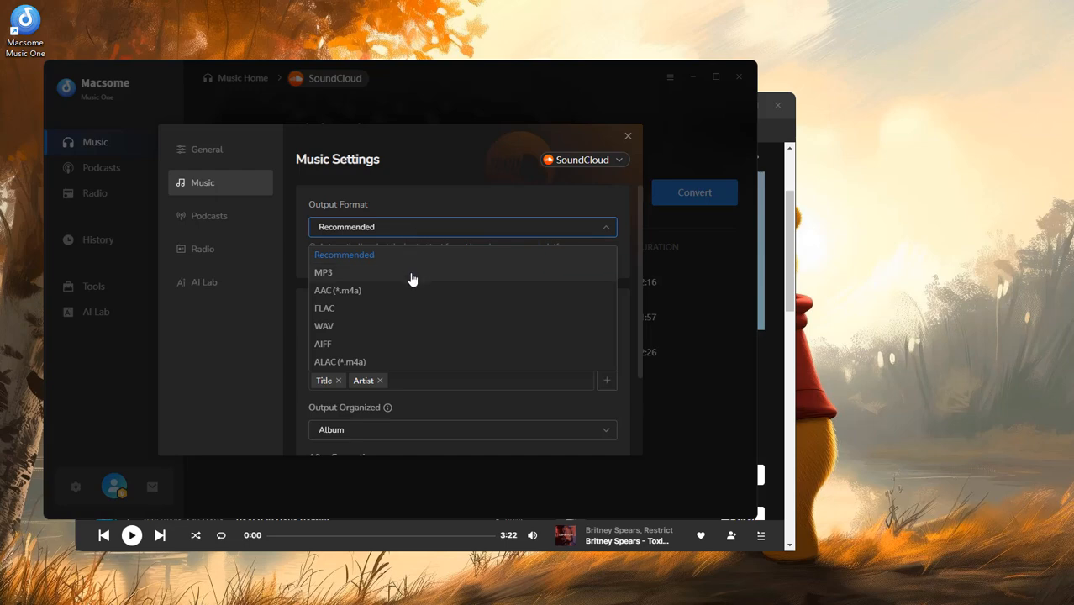
{"action": "left_click", "coordinate": [322, 272]}
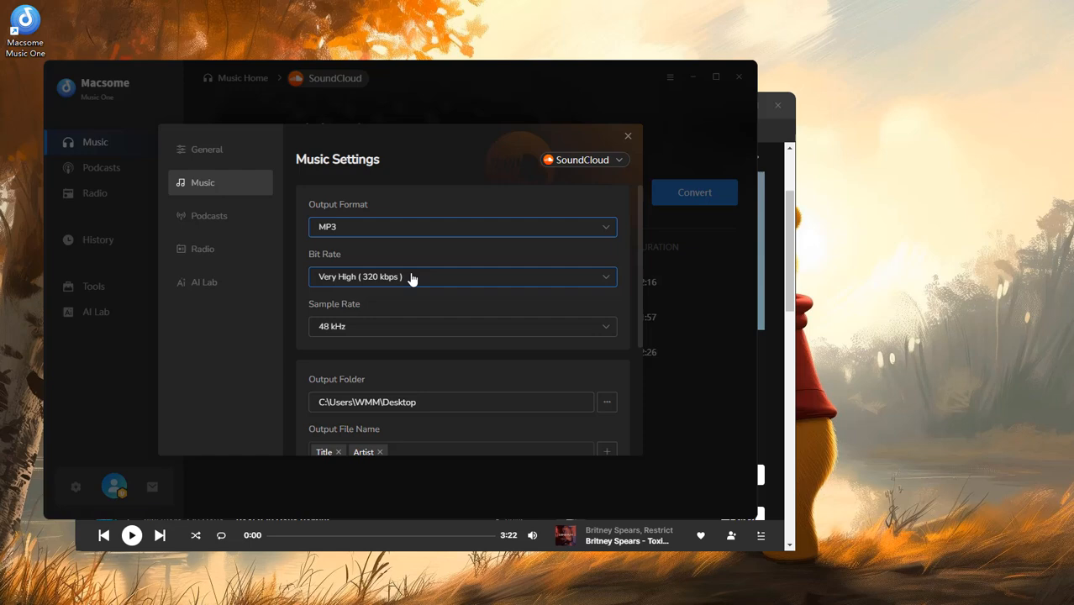
{"action": "mouse_move", "coordinate": [422, 259]}
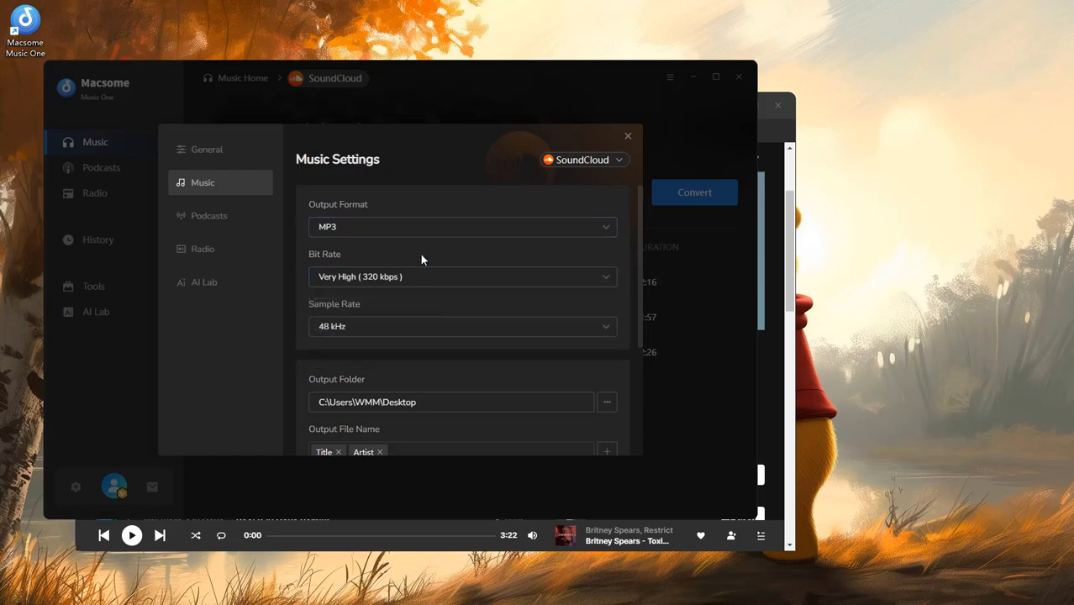
{"action": "scroll", "scroll_direction": "down", "scroll_amount": 3}
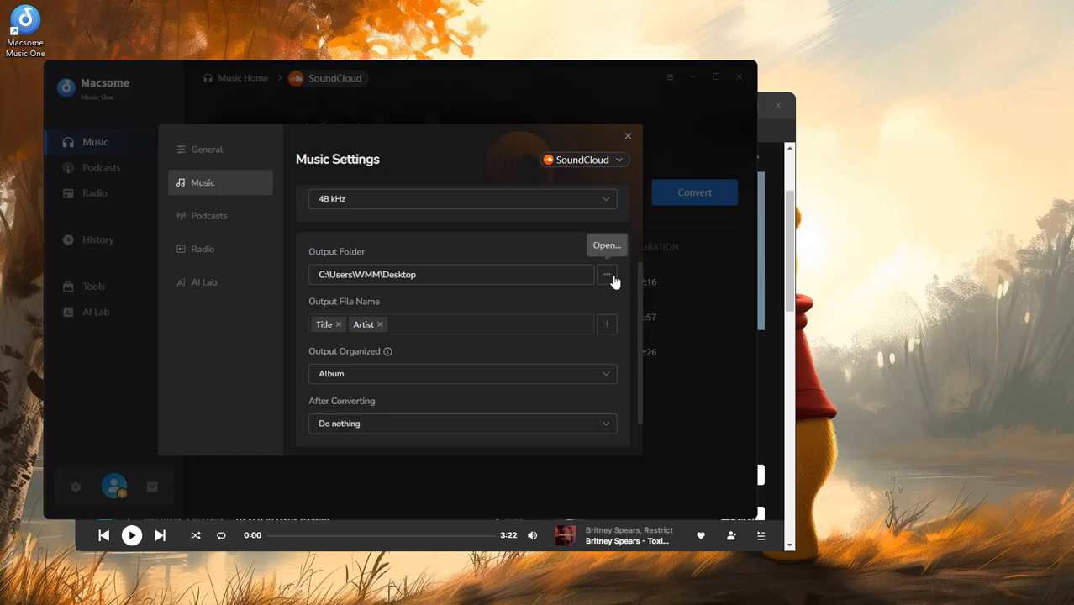
{"action": "left_click", "coordinate": [605, 323]}
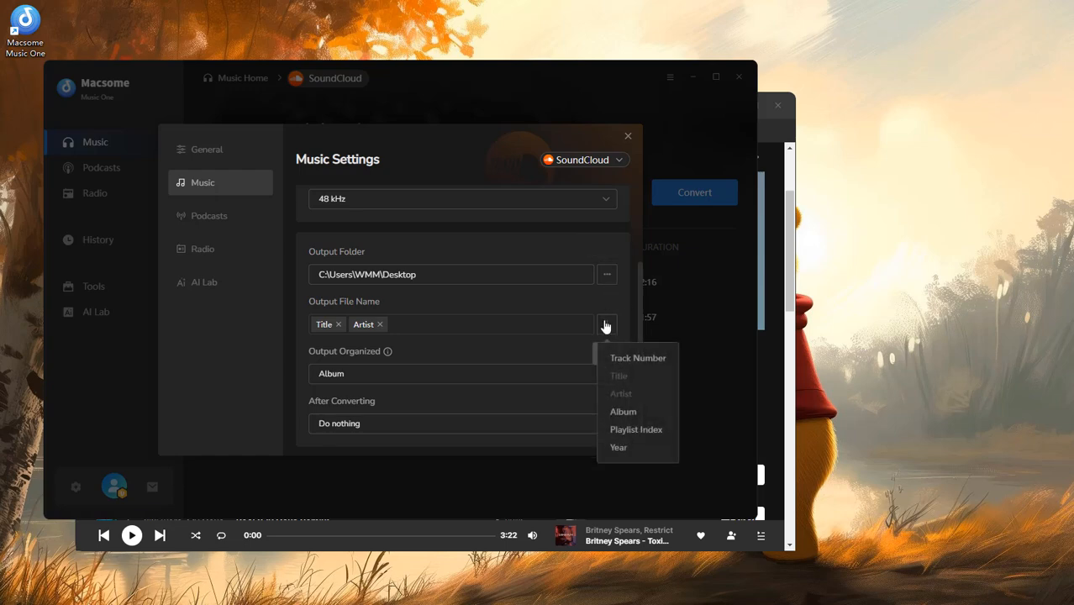
{"action": "left_click", "coordinate": [461, 323]}
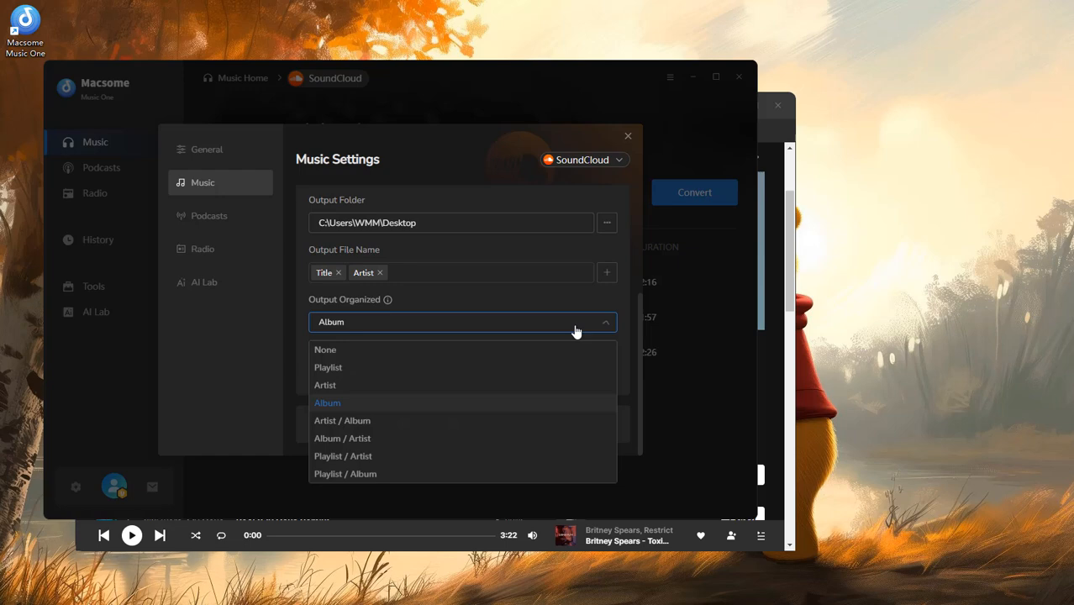
{"action": "left_click", "coordinate": [326, 350]}
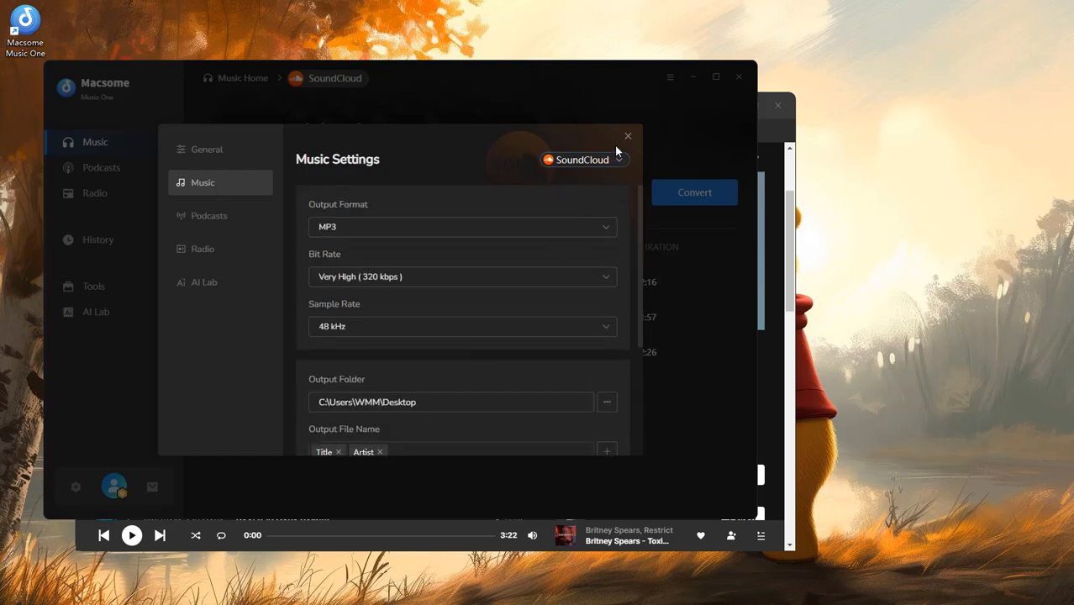
Close Music Settings and convert the three queued SoundCloud tracks
{"action": "left_click", "coordinate": [627, 134]}
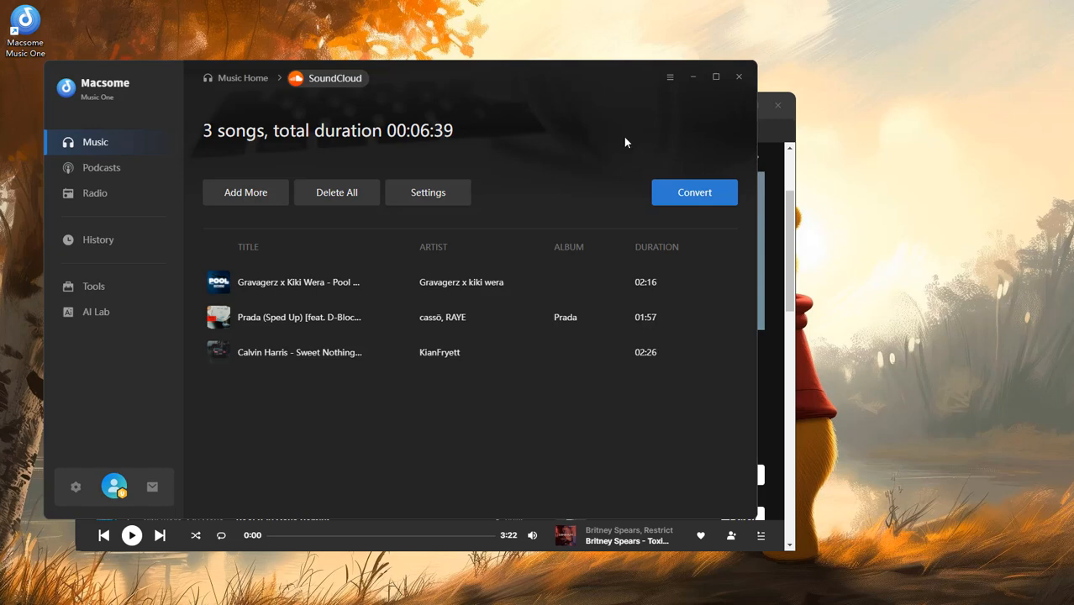
{"action": "left_click", "coordinate": [694, 191]}
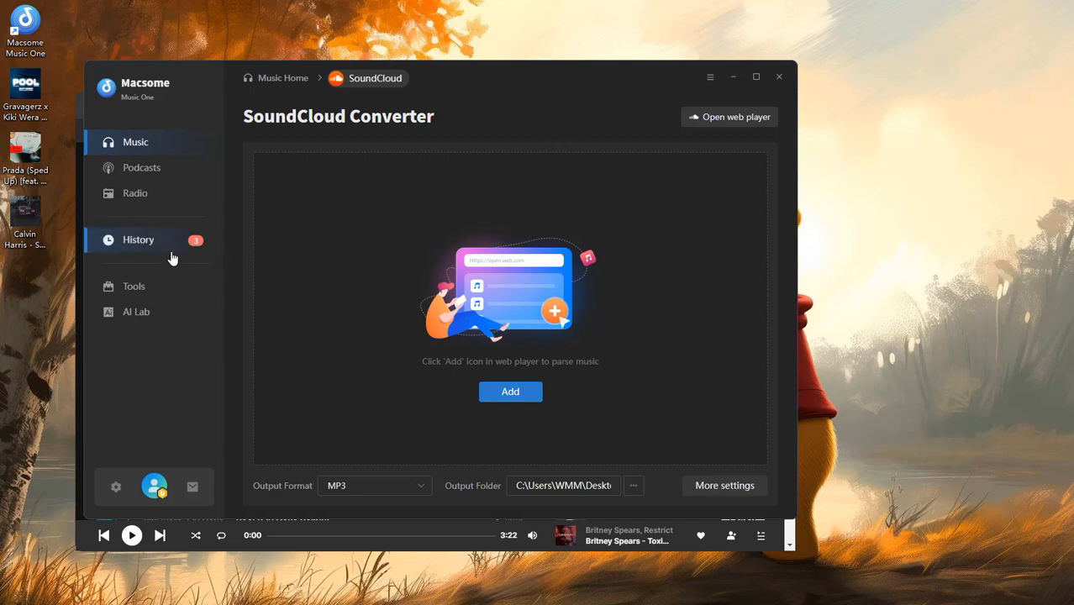
Show the History page listing the three newly converted MP3 tracks
{"action": "left_click", "coordinate": [138, 239]}
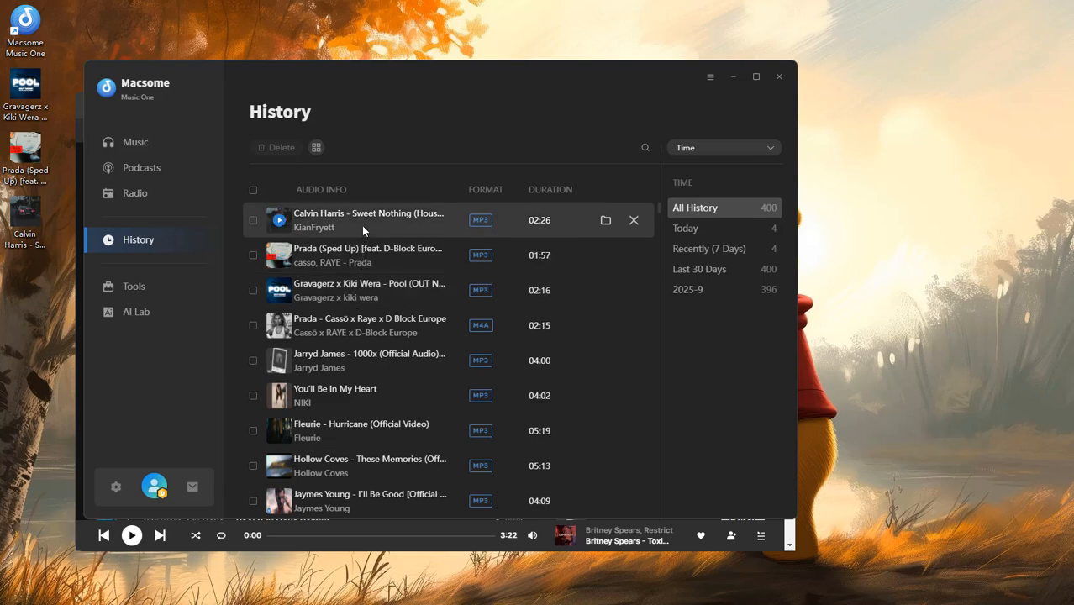
{"action": "mouse_move", "coordinate": [605, 220]}
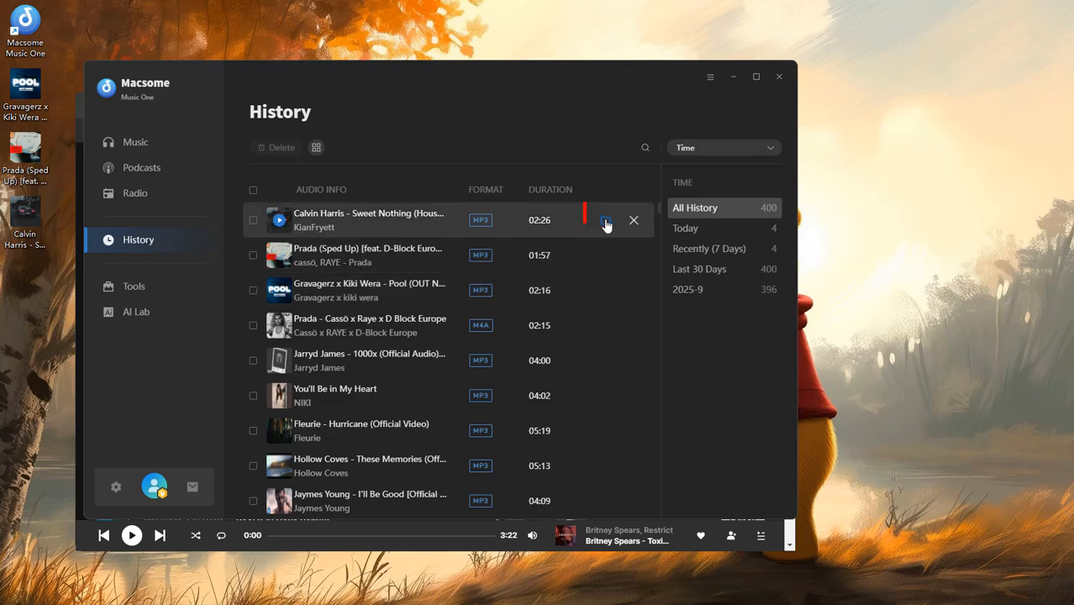
{"action": "mouse_move", "coordinate": [607, 220]}
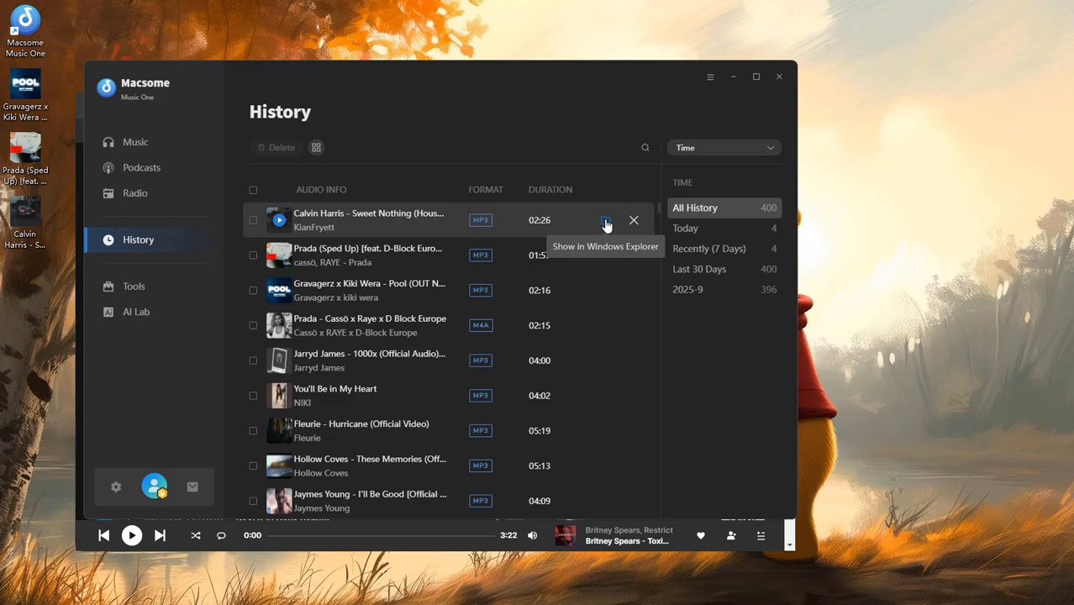
{"action": "mouse_move", "coordinate": [235, 234]}
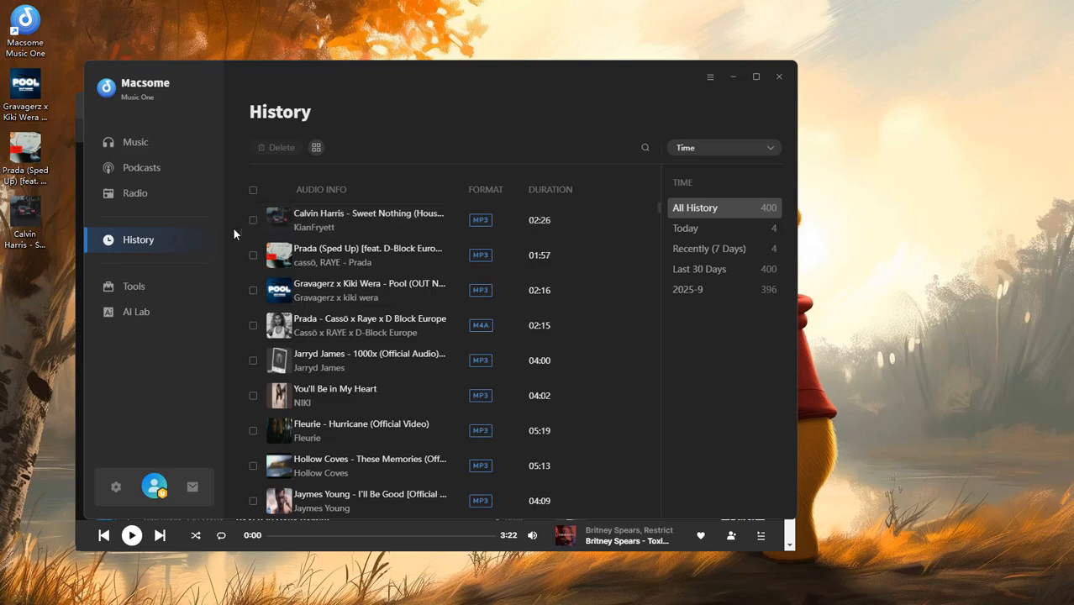